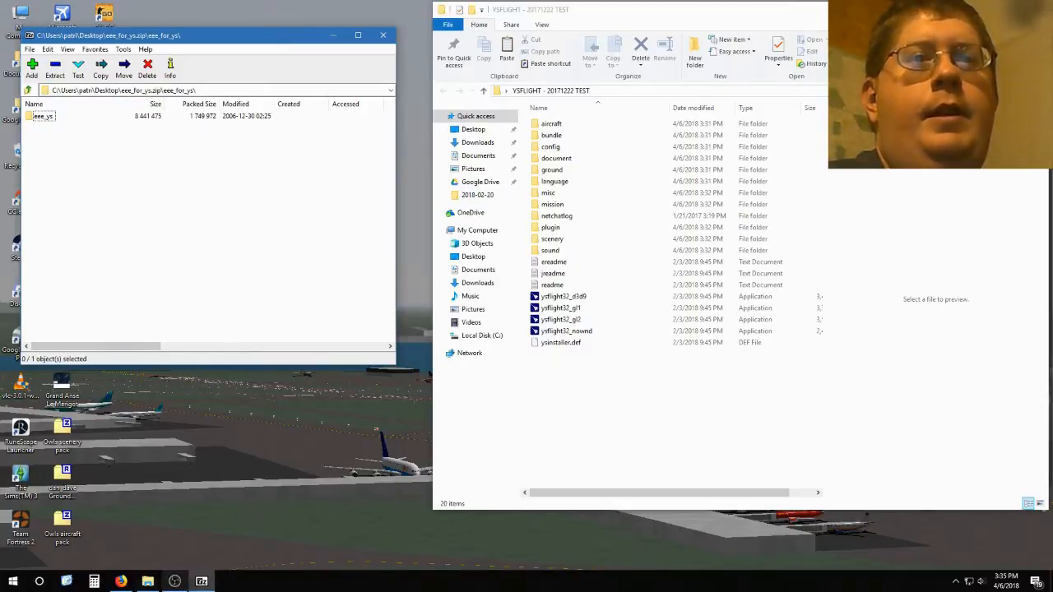
mouse_move(124, 577)
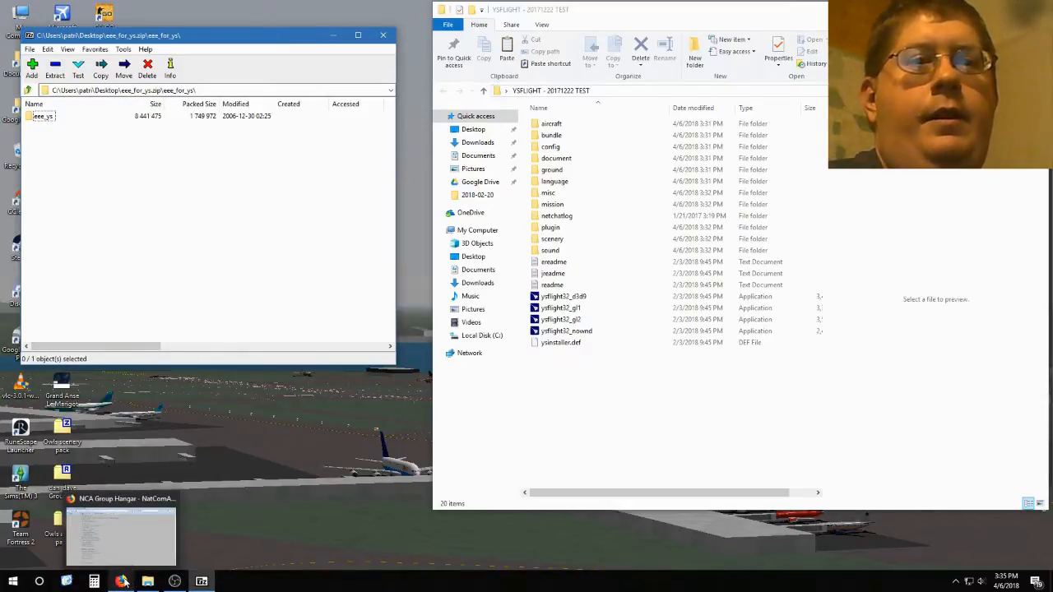
Bring the Entrance of El dorado website forward in Firefox and look over its index page.
click(125, 578)
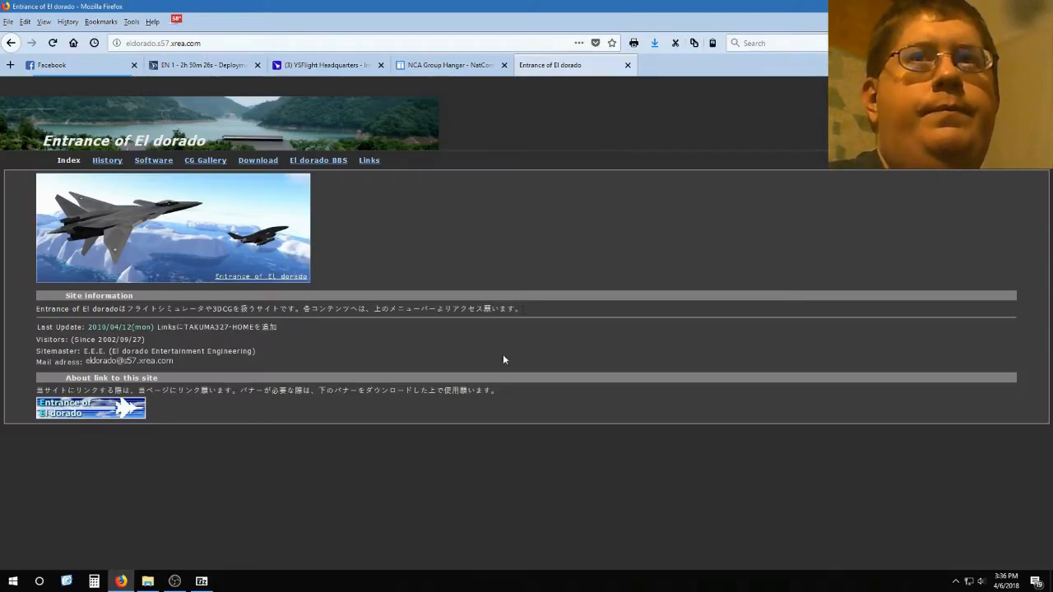
mouse_move(433, 409)
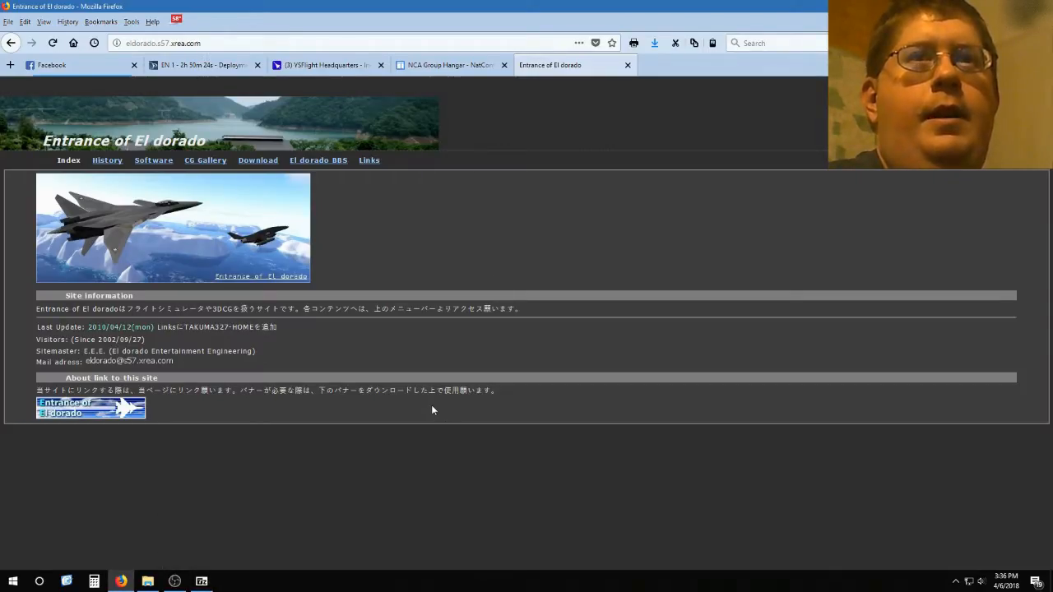
mouse_move(352, 261)
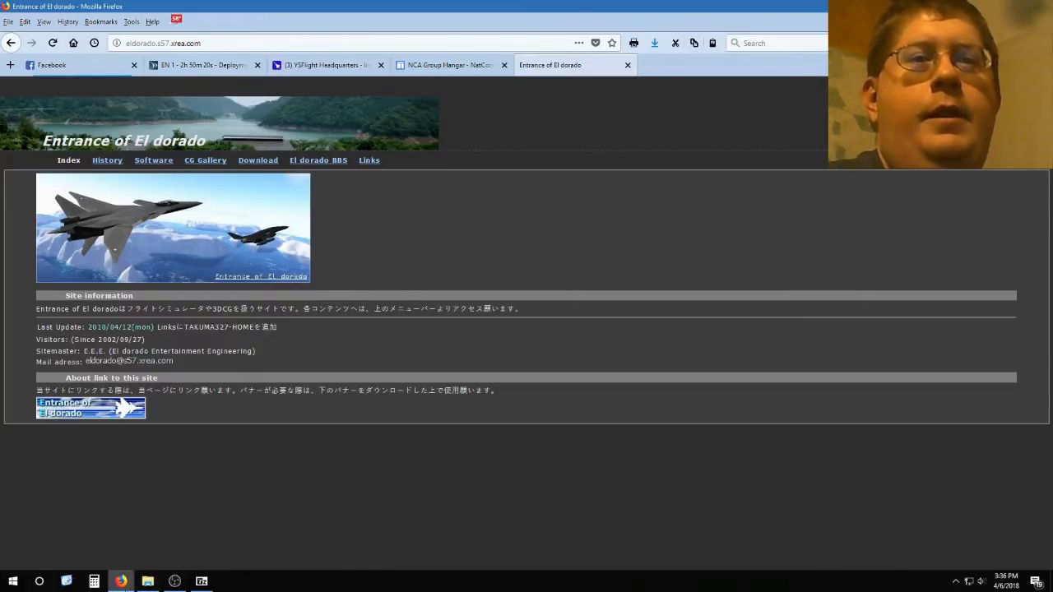
mouse_move(258, 162)
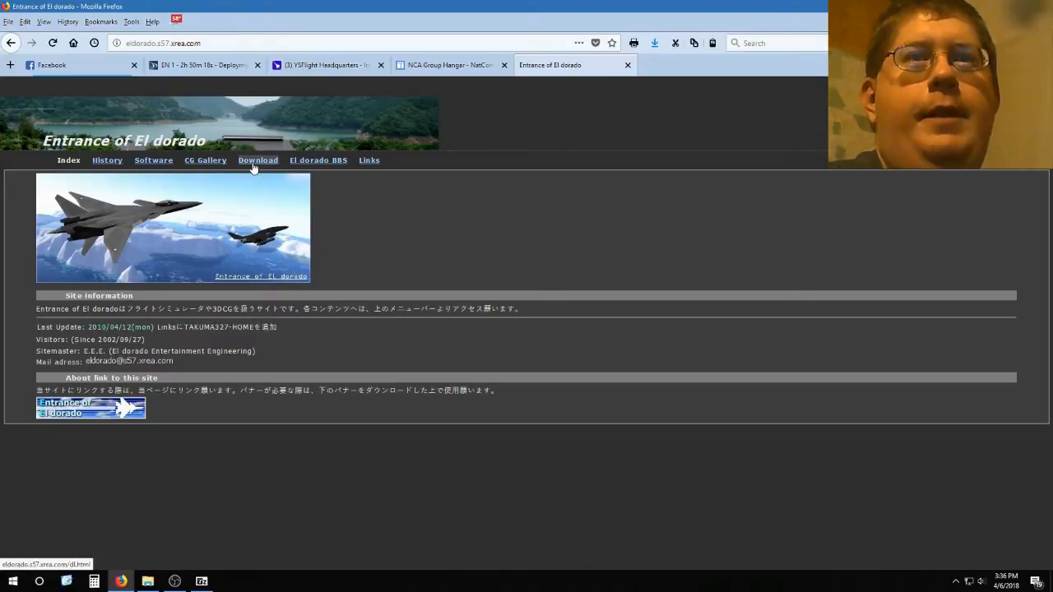
click(258, 159)
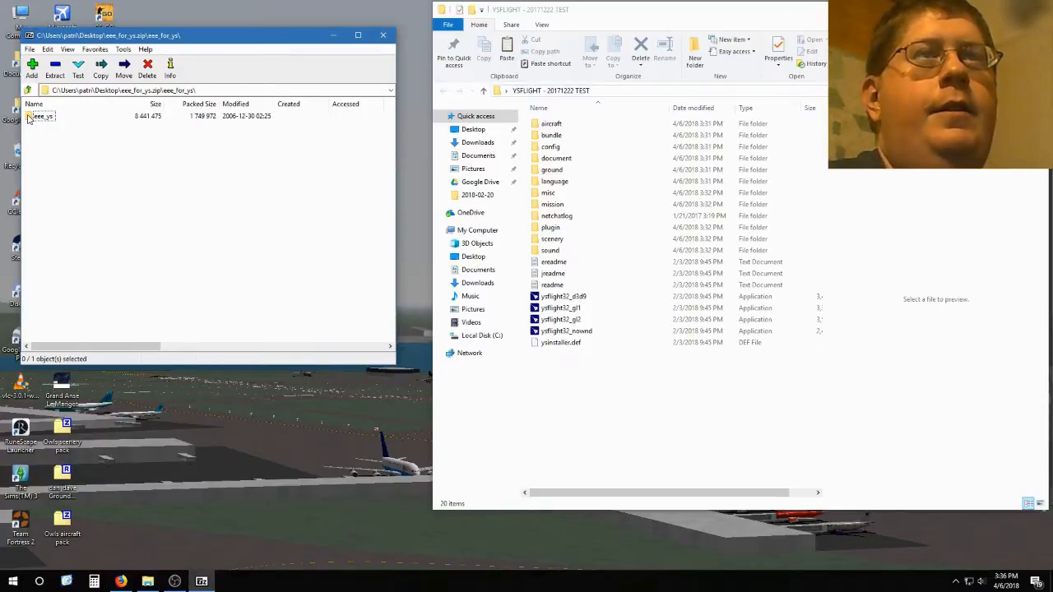
Open the eee_ys folder in eee_for_ys.zip and view the English readme.
double_click(43, 116)
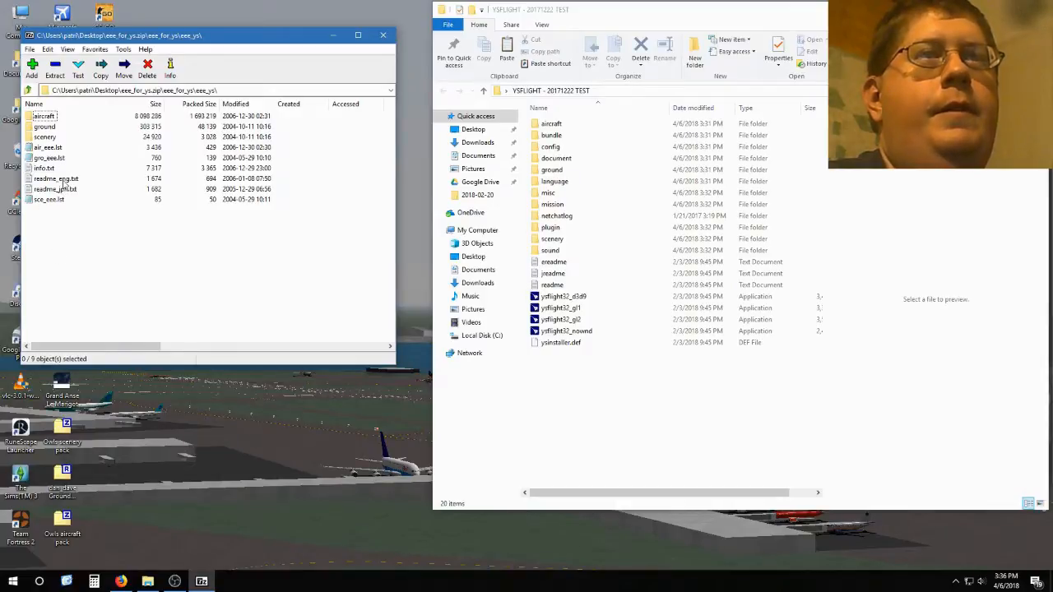
double_click(47, 179)
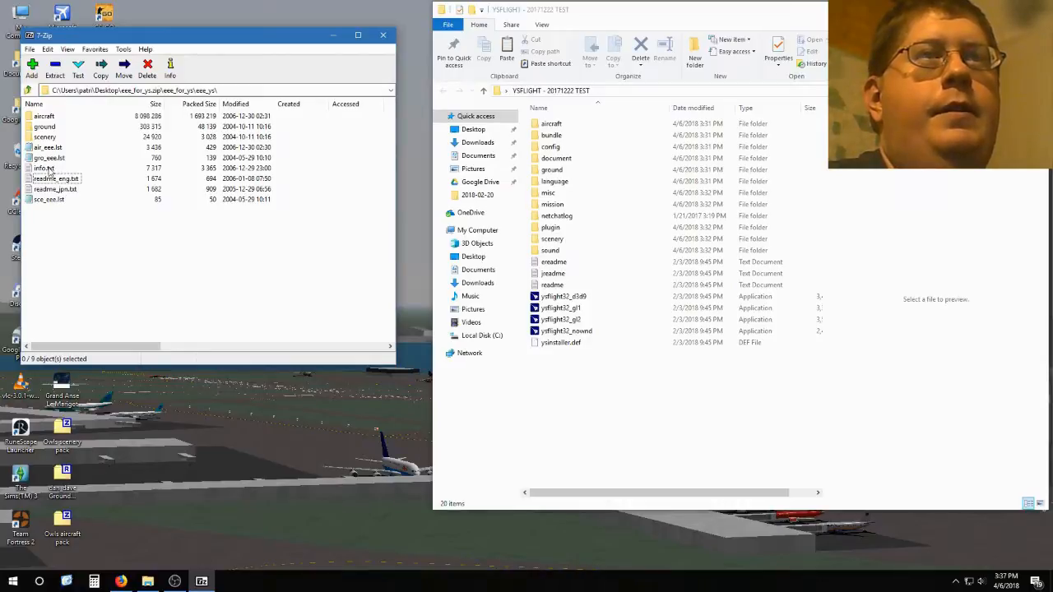
double_click(39, 166)
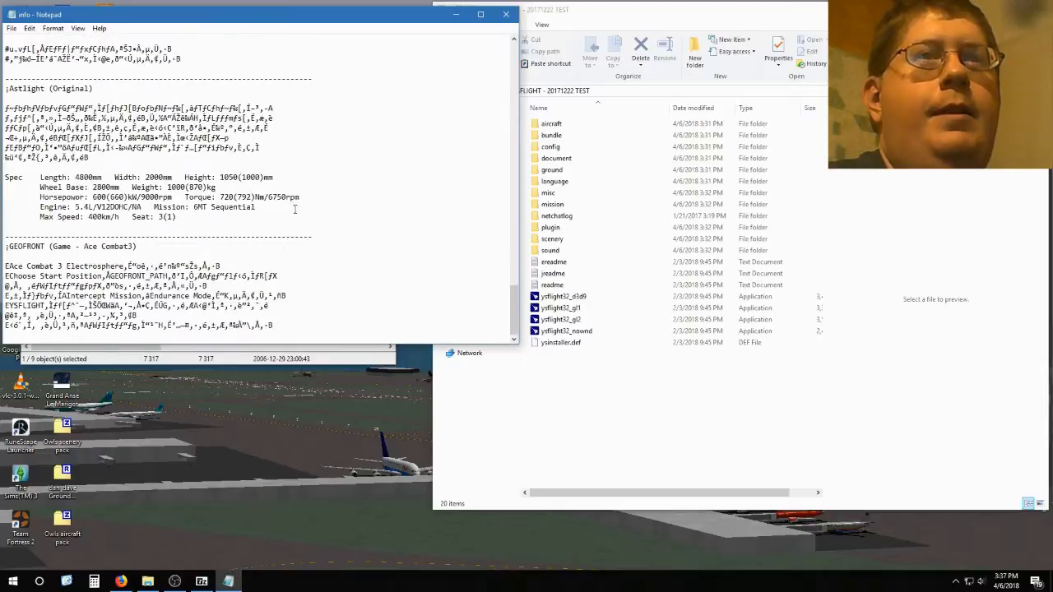
mouse_move(504, 15)
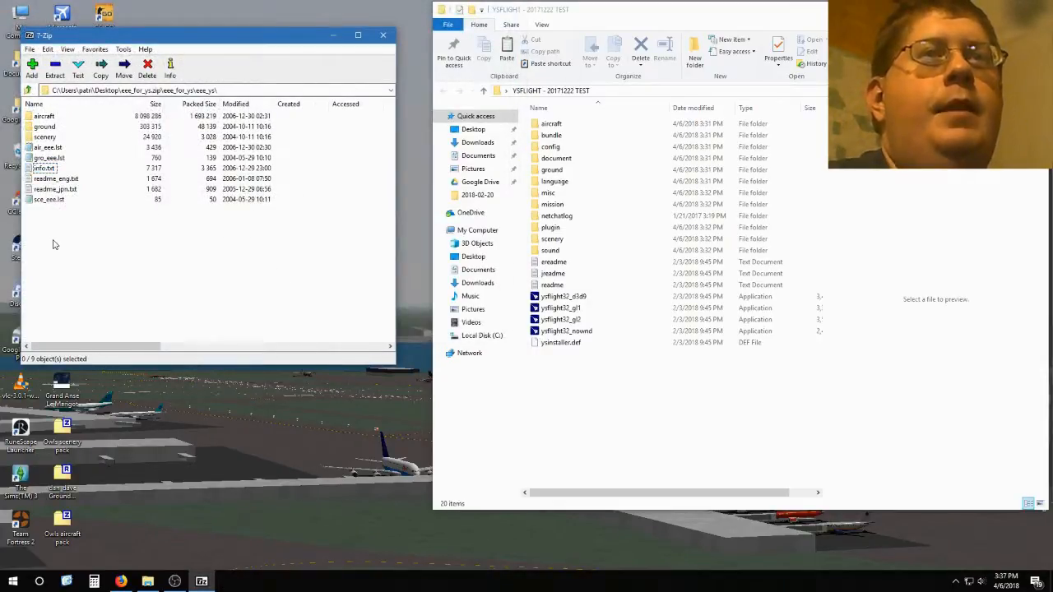
double_click(56, 188)
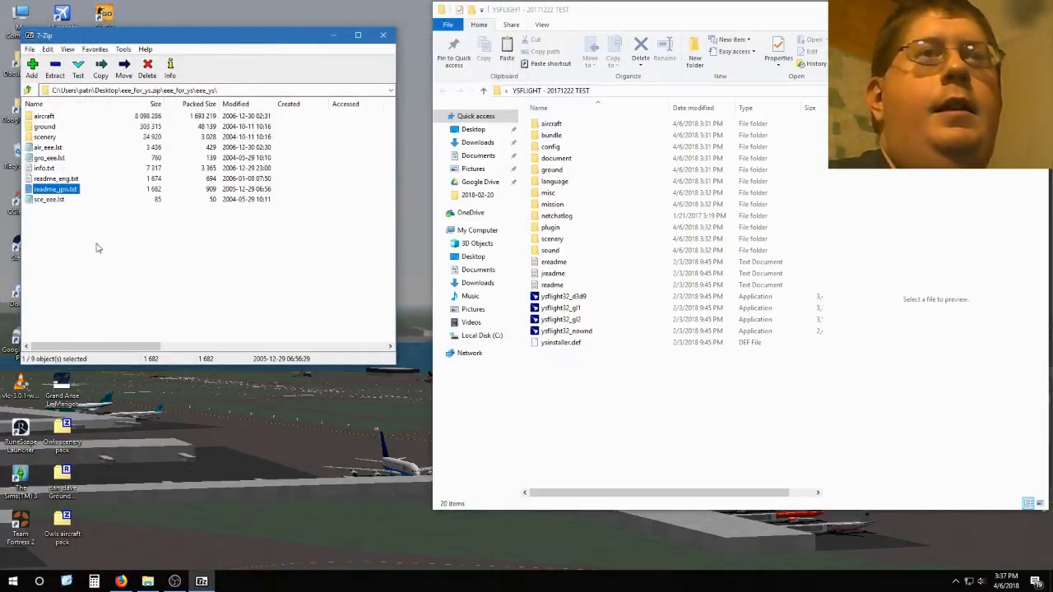
mouse_move(116, 292)
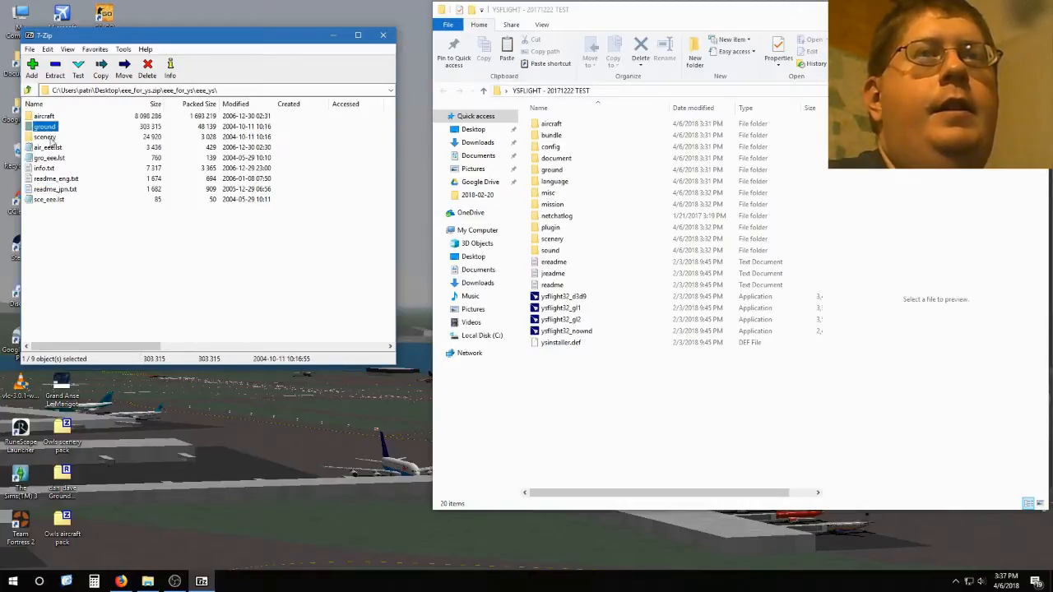
Select the archive's scenery folder and open the air_eee.lst aircraft list.
click(44, 136)
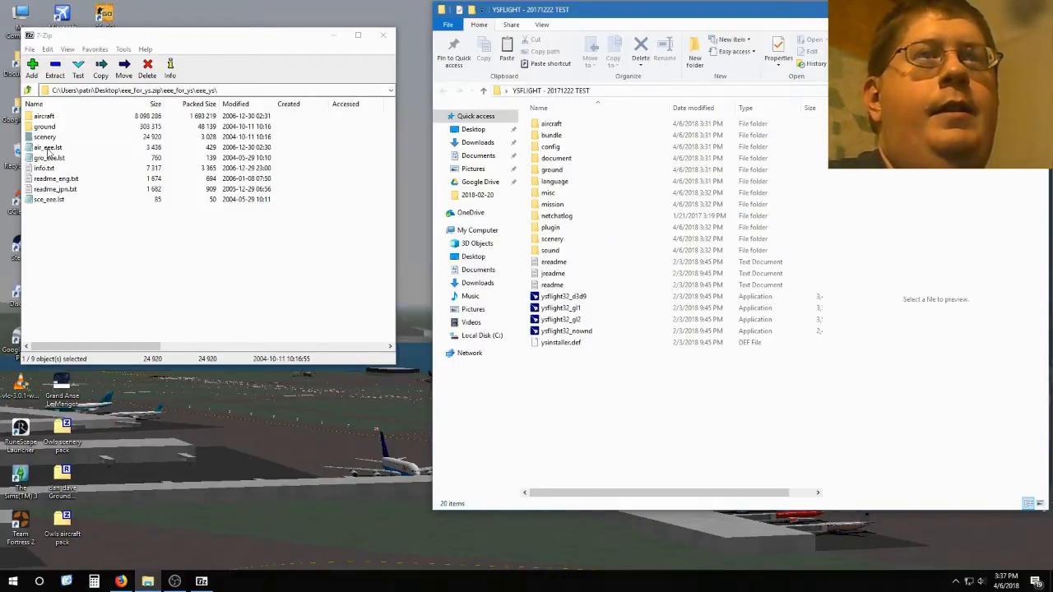
double_click(48, 148)
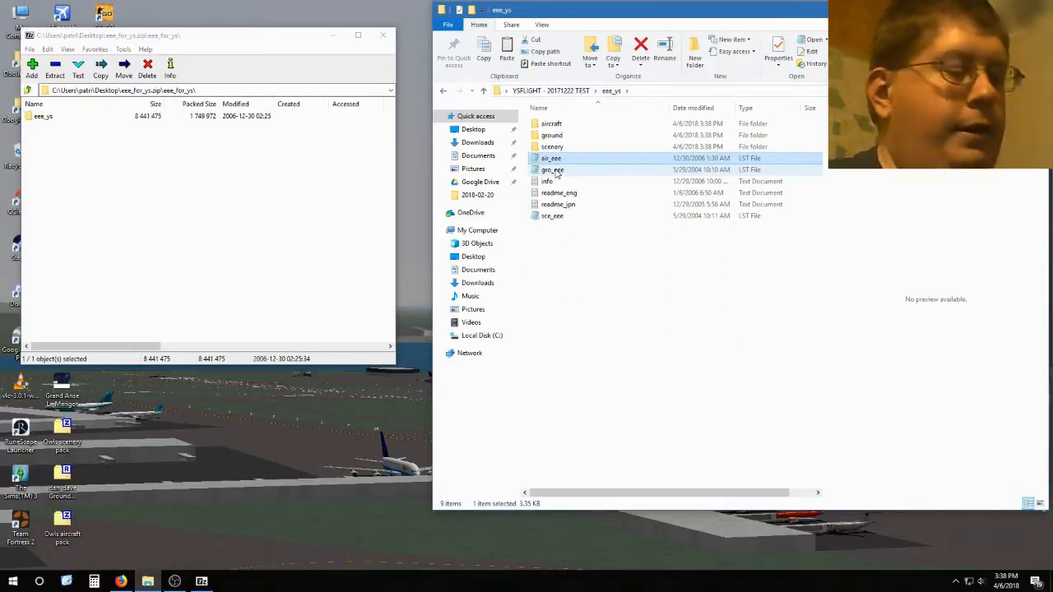
Select the gro_eee ground list file.
click(551, 215)
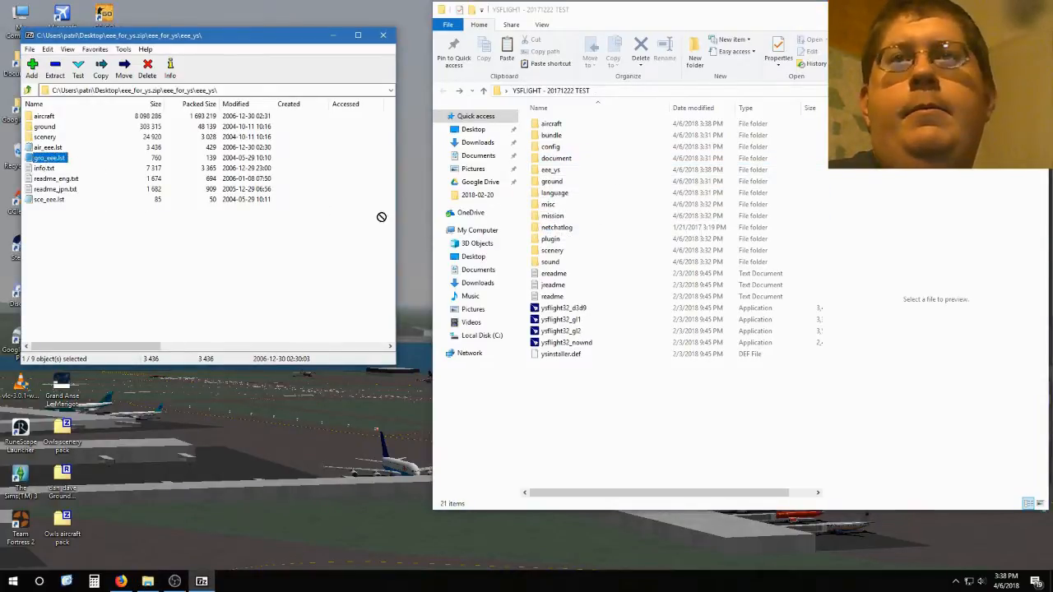
Drop the gro_eee.lst ground list file from the archive into the YSFlight folder.
click(550, 181)
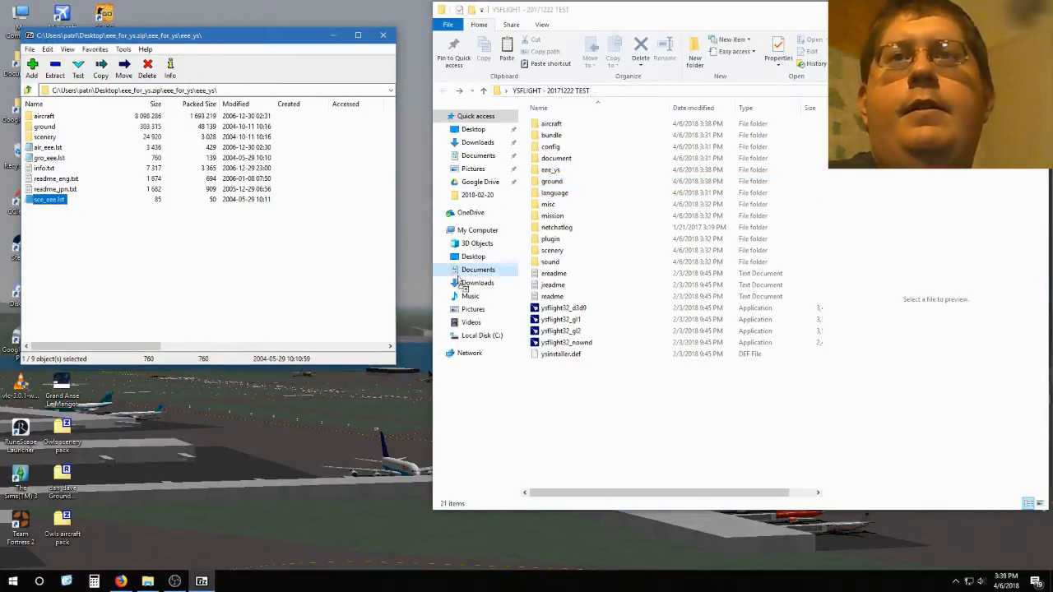
click(551, 238)
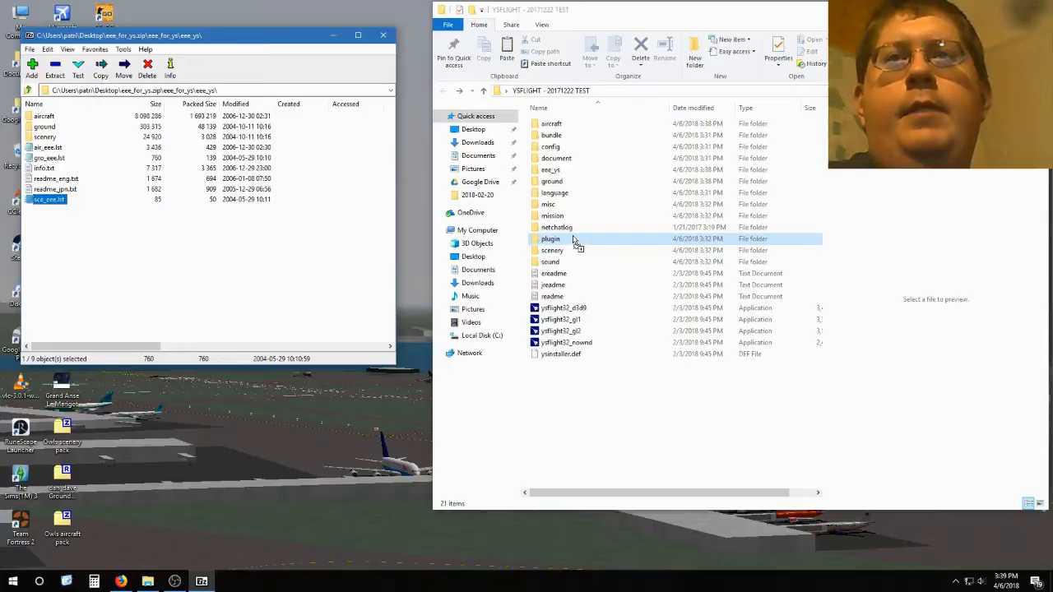
click(552, 250)
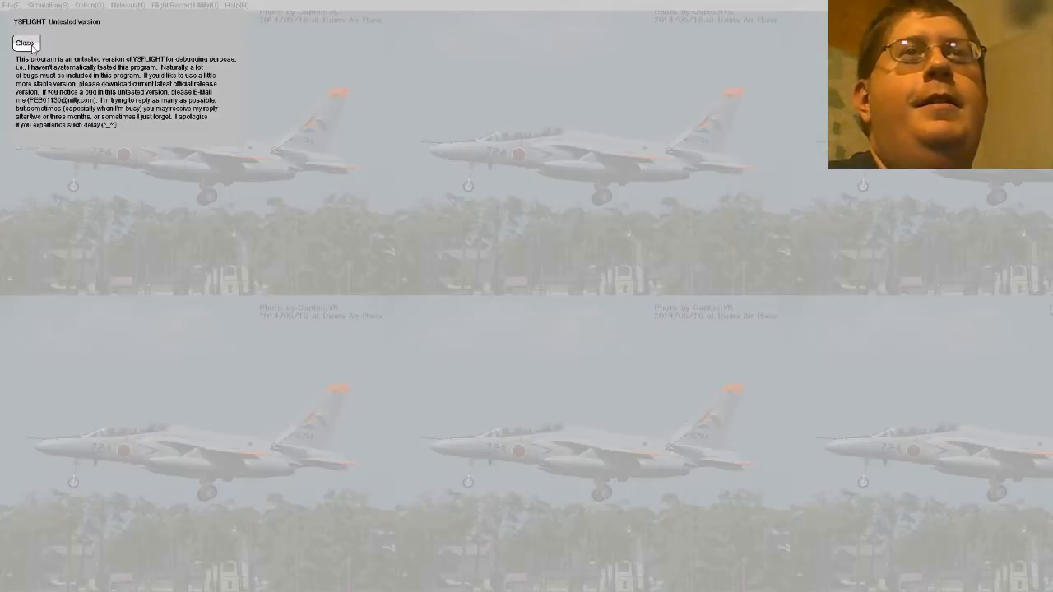
Close YSFlight's untested-version notice and choose Create New Flight.
click(28, 40)
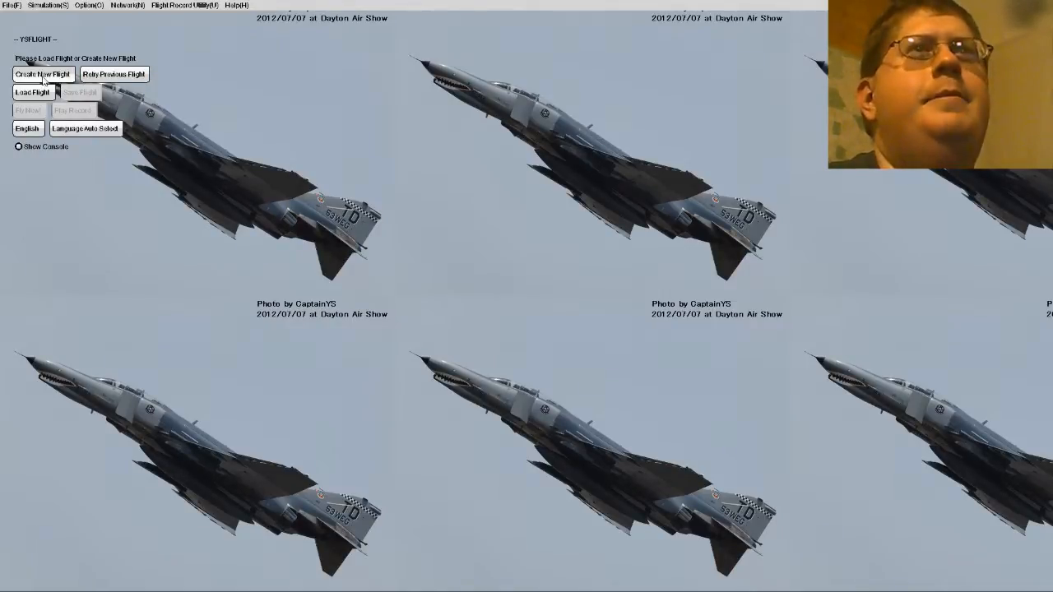
click(40, 75)
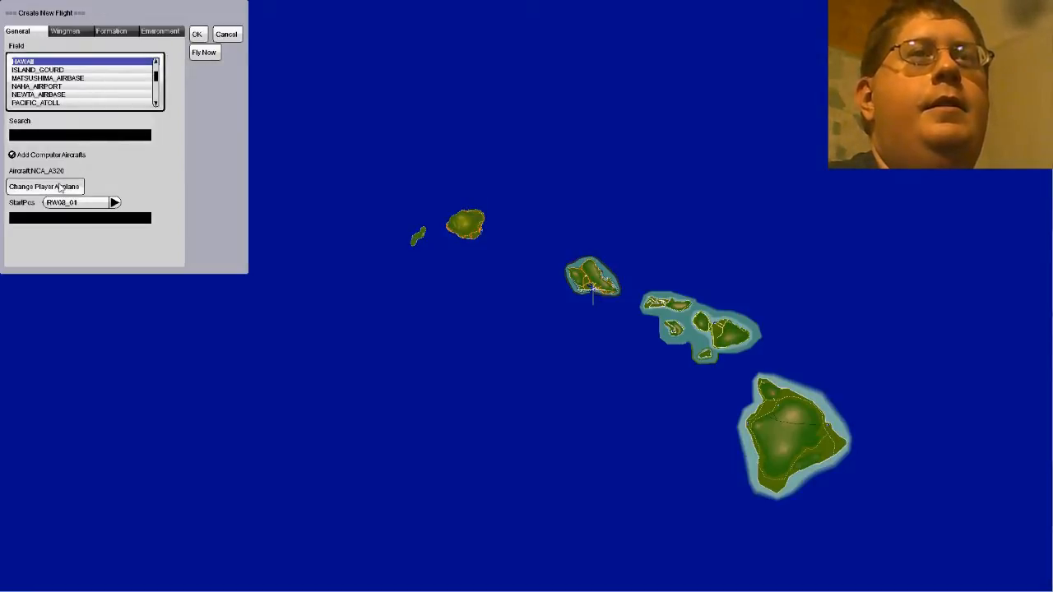
Open the player aircraft list and scroll down to the X-02_WYVERN_(ISAF) entries.
click(51, 186)
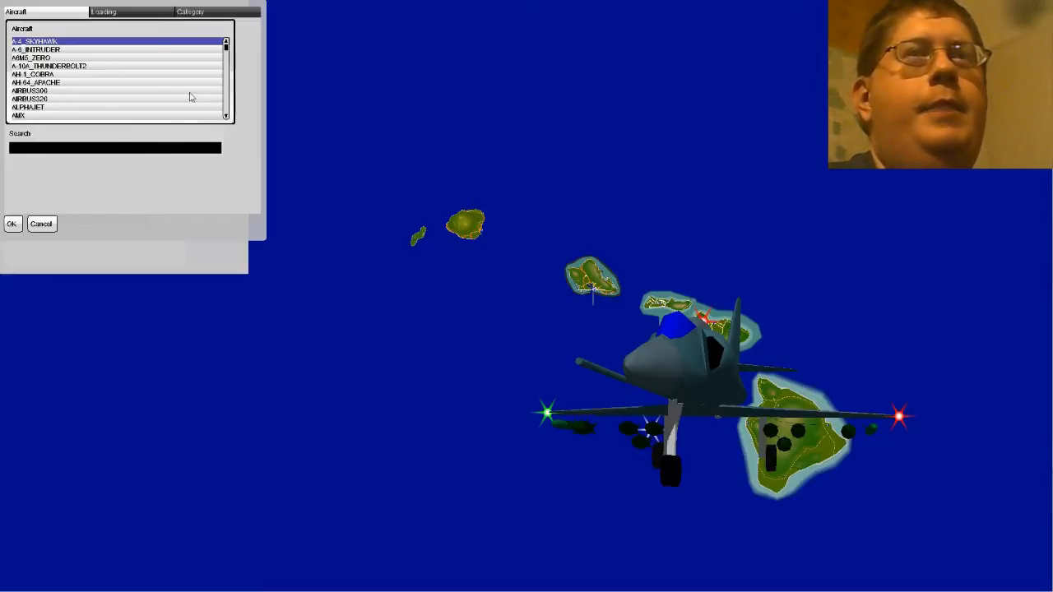
scroll(down, 3)
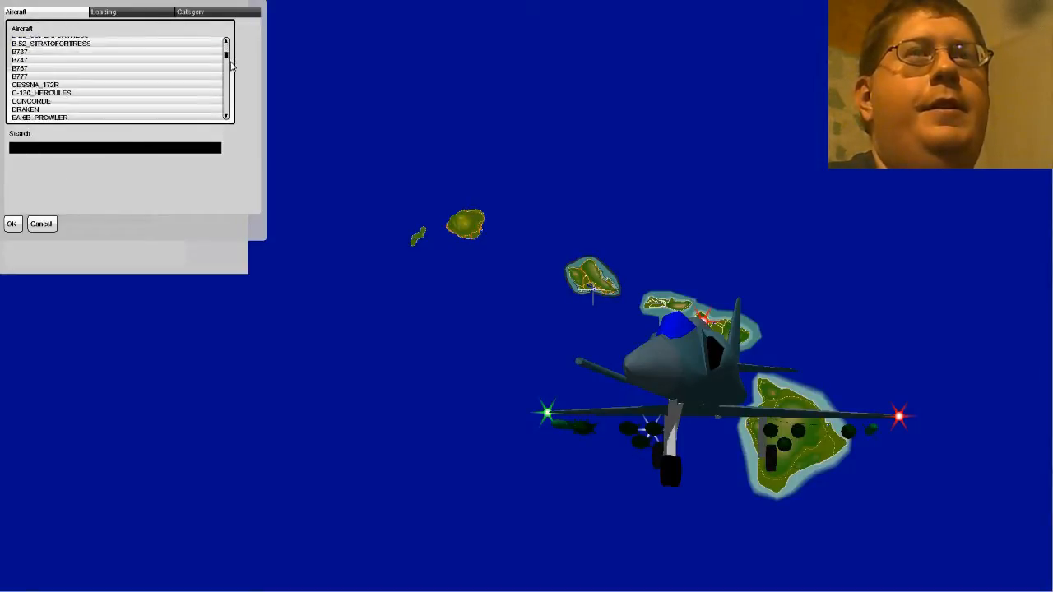
scroll(down, 3)
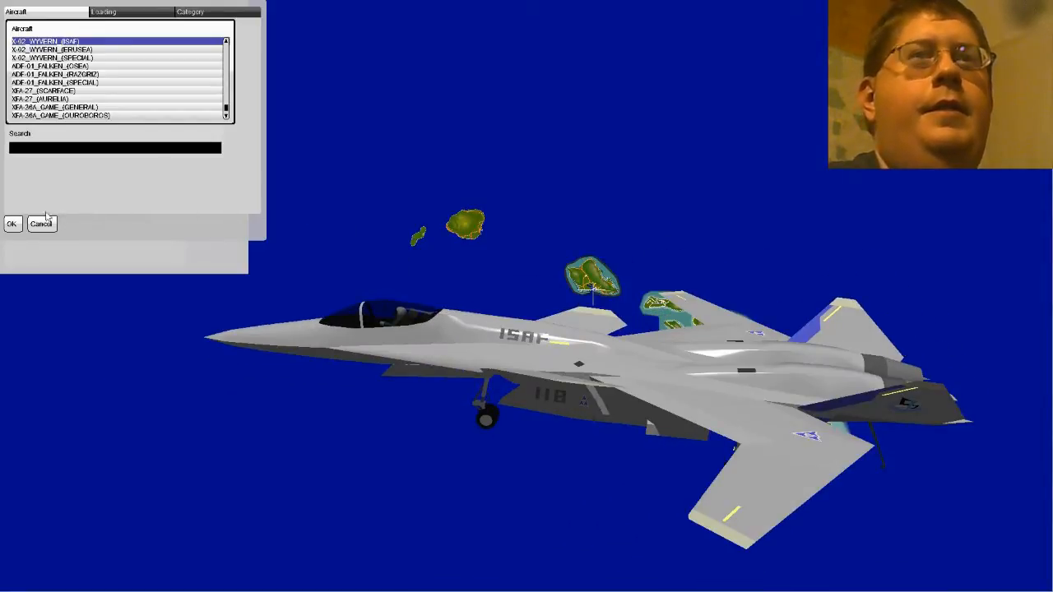
Confirm X-02_WYVERN_(ISAF), preview DESERT_COURSE and SMALL, then settle on [eee]_GEOFRONT.
click(10, 223)
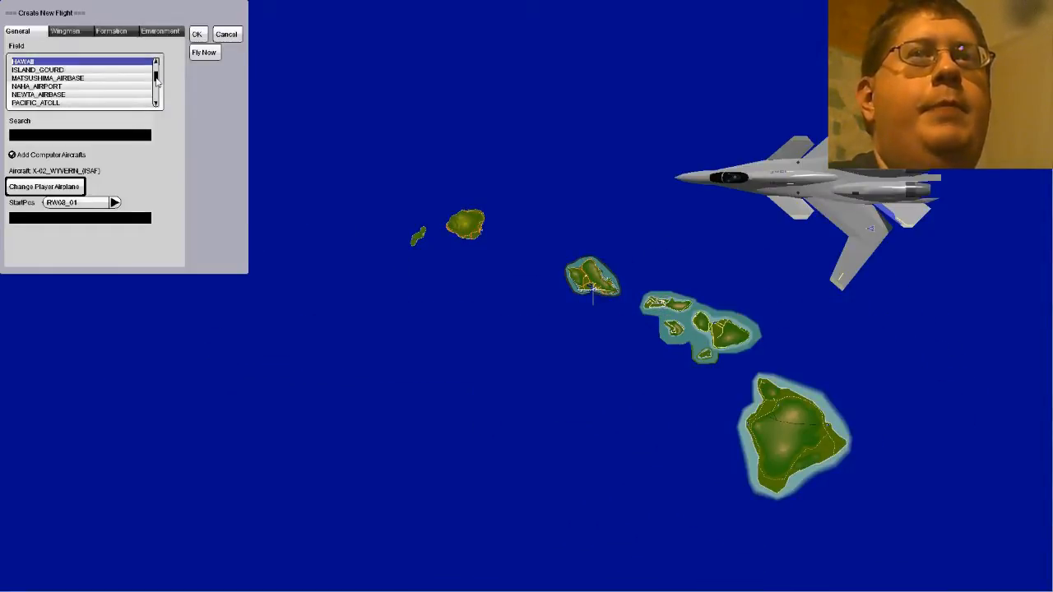
scroll(down, 3)
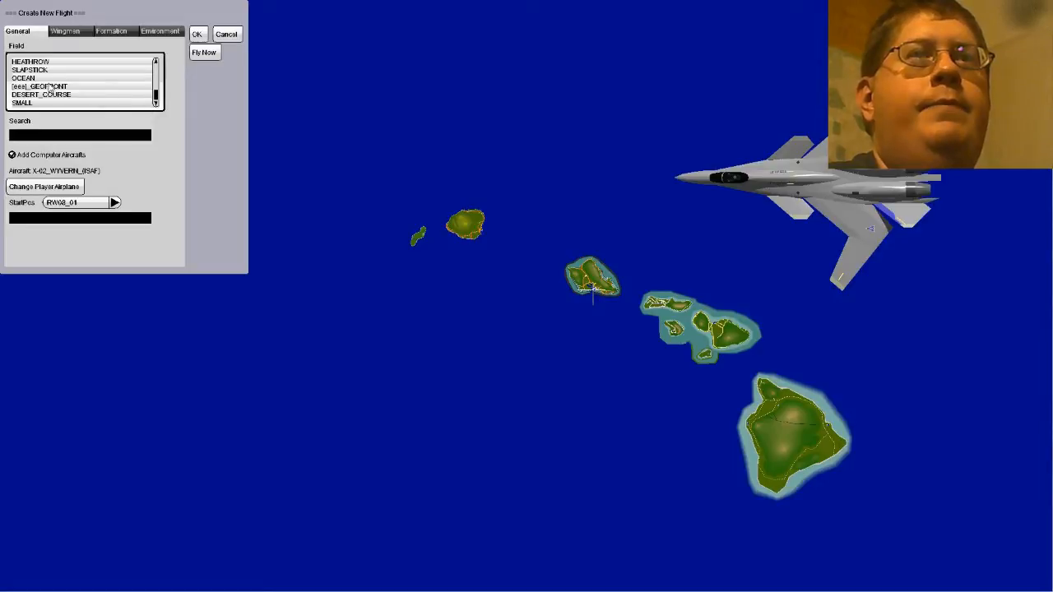
click(54, 86)
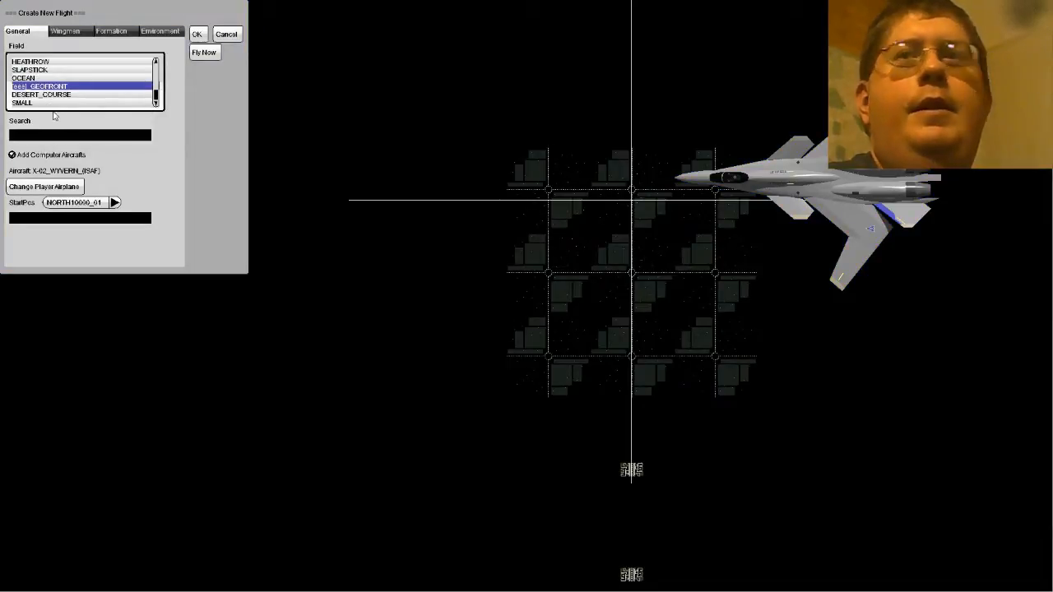
click(50, 95)
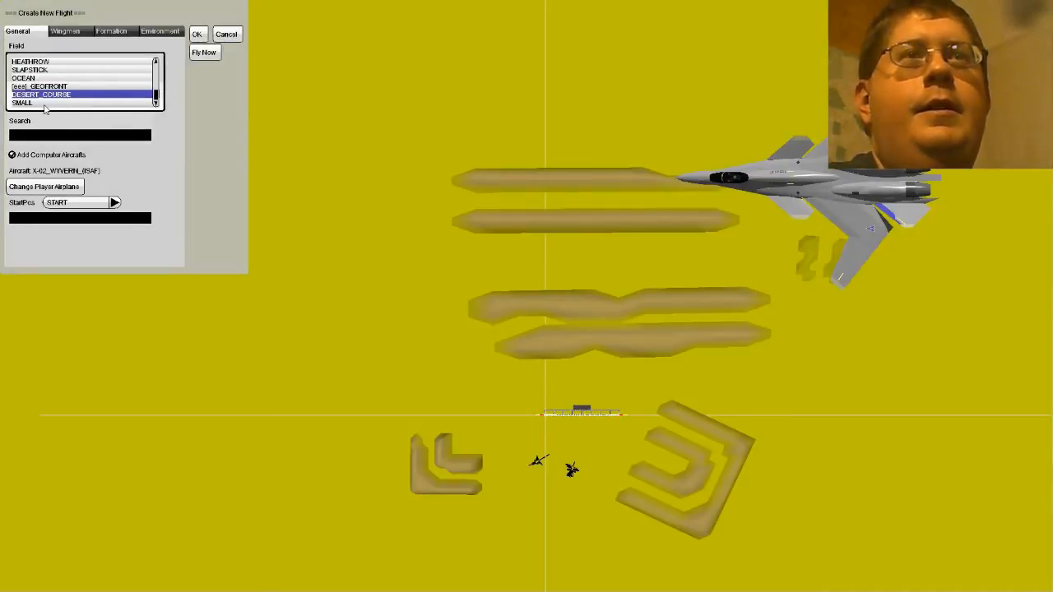
click(49, 104)
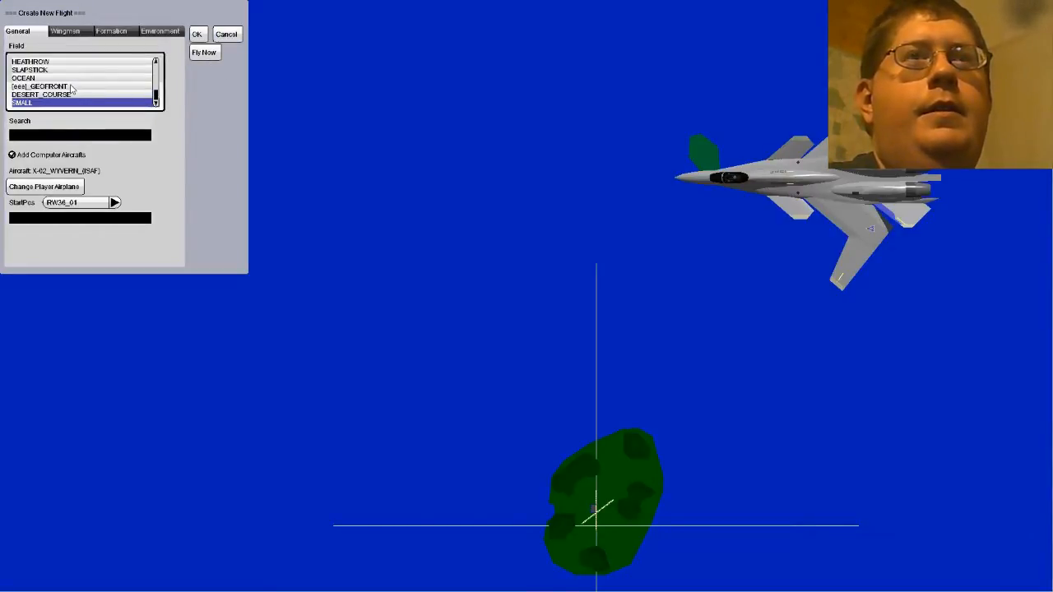
click(50, 85)
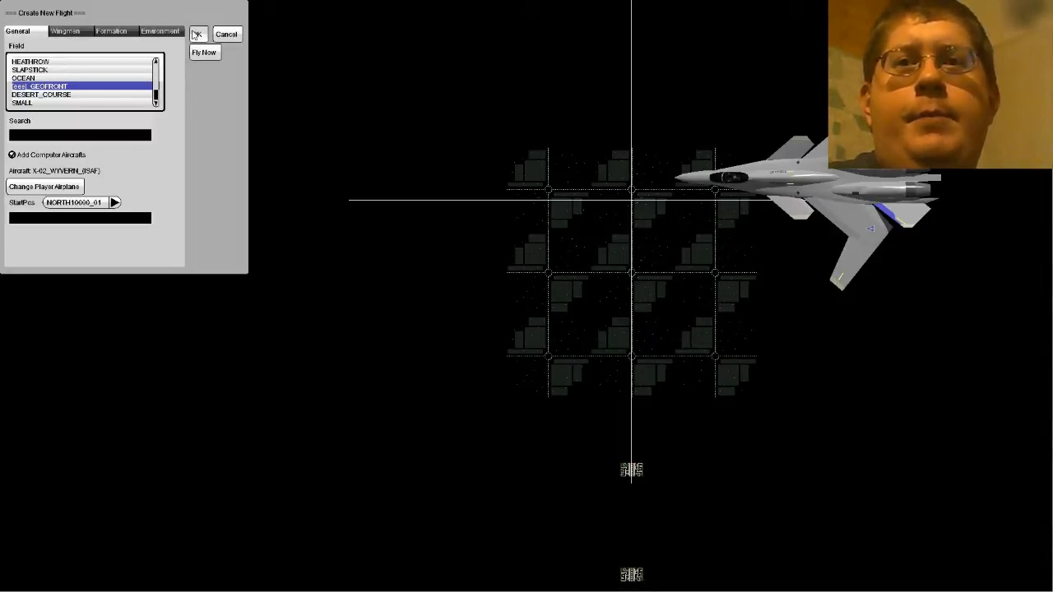
Start the X-02 Wyvern flight over the GEOFRONT field.
click(197, 33)
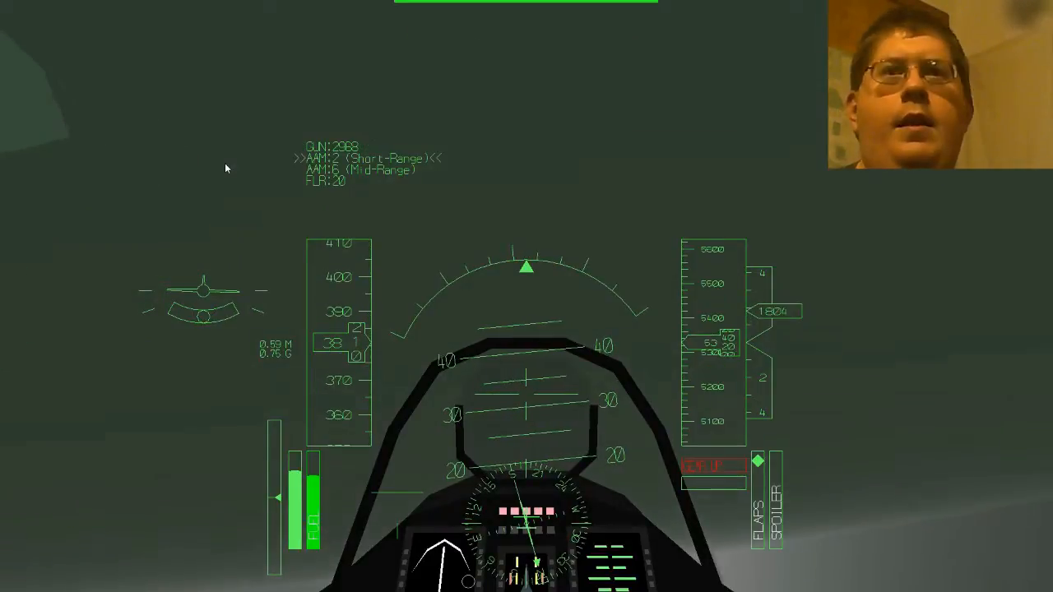
key(space)
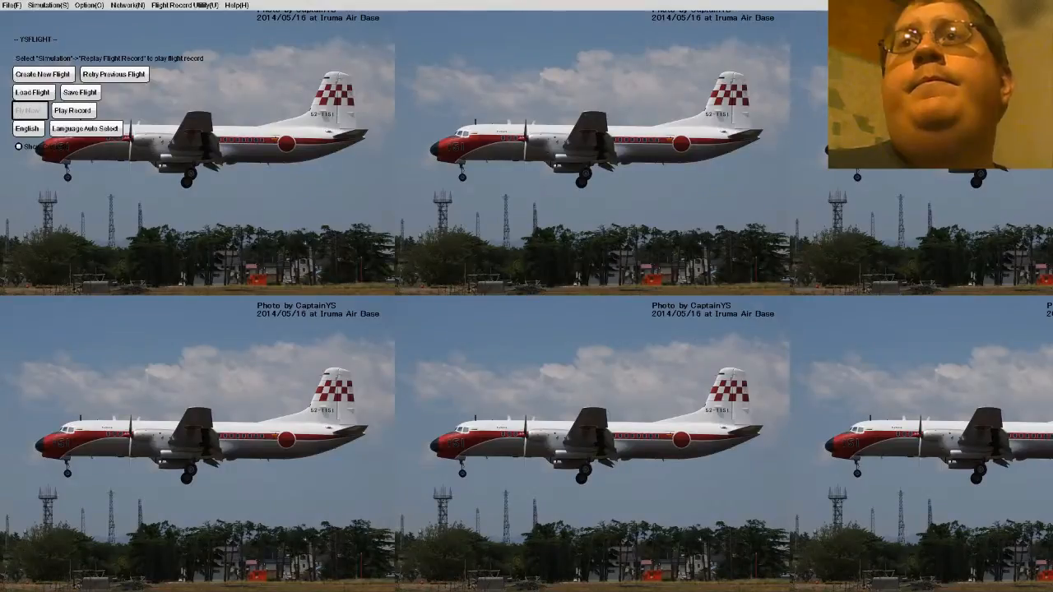
Quit YSFlight, which triggers the ysflight32_gl2.exe stopped-working error.
click(9, 5)
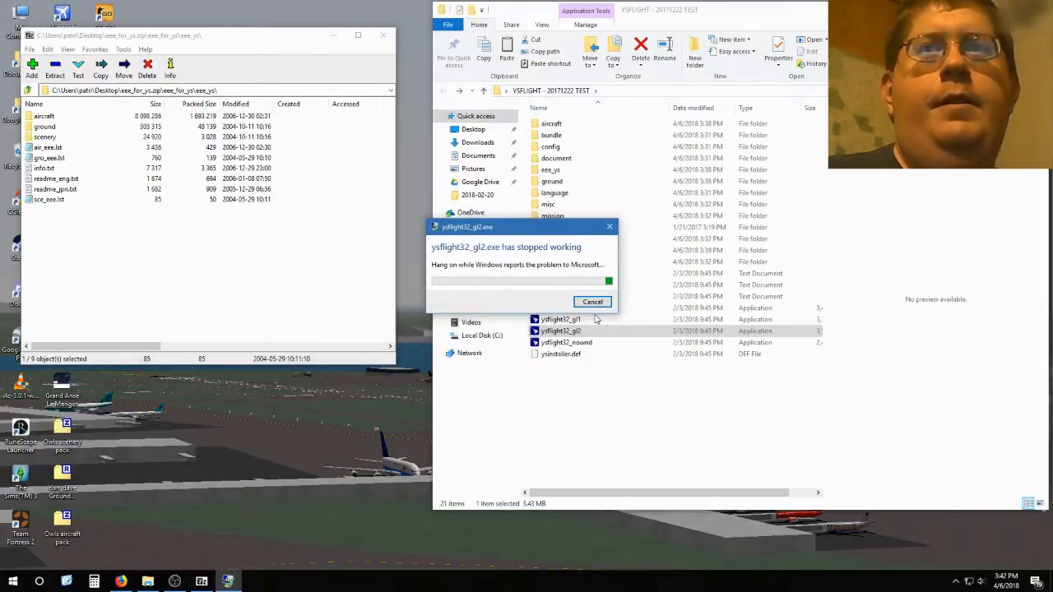
Dismiss the ysflight32_gl2.exe crash report with Cancel.
click(591, 302)
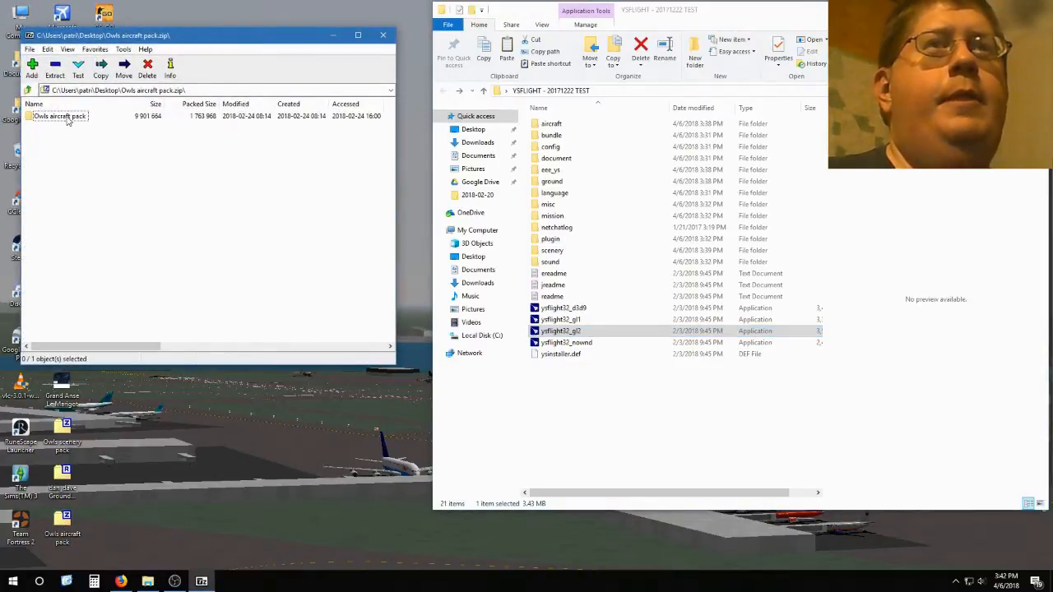
Browse the Owls aircraft pack archive, checking its about file and aircraft folder.
double_click(60, 116)
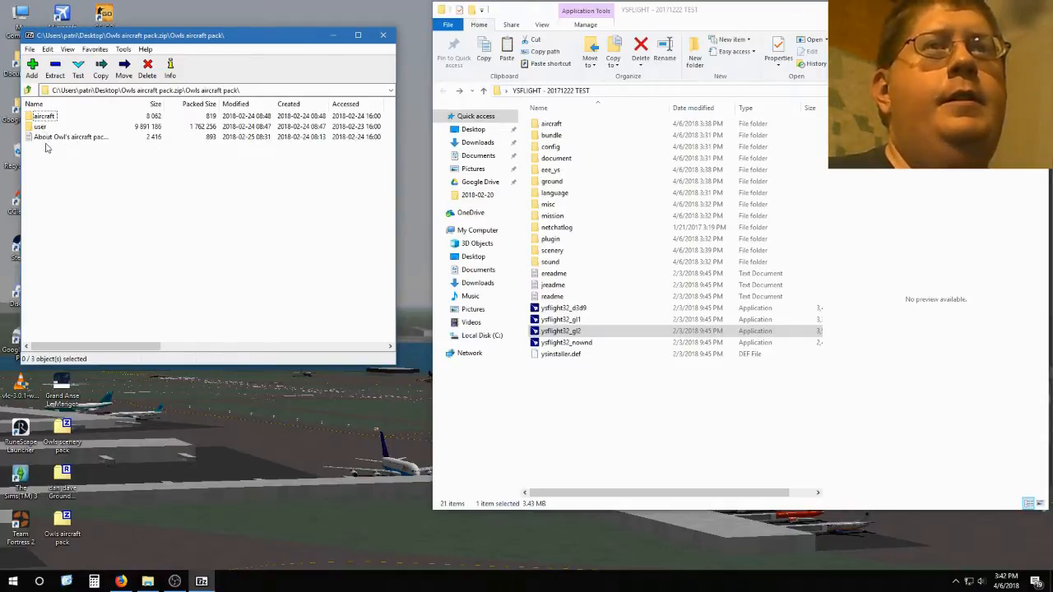
click(70, 136)
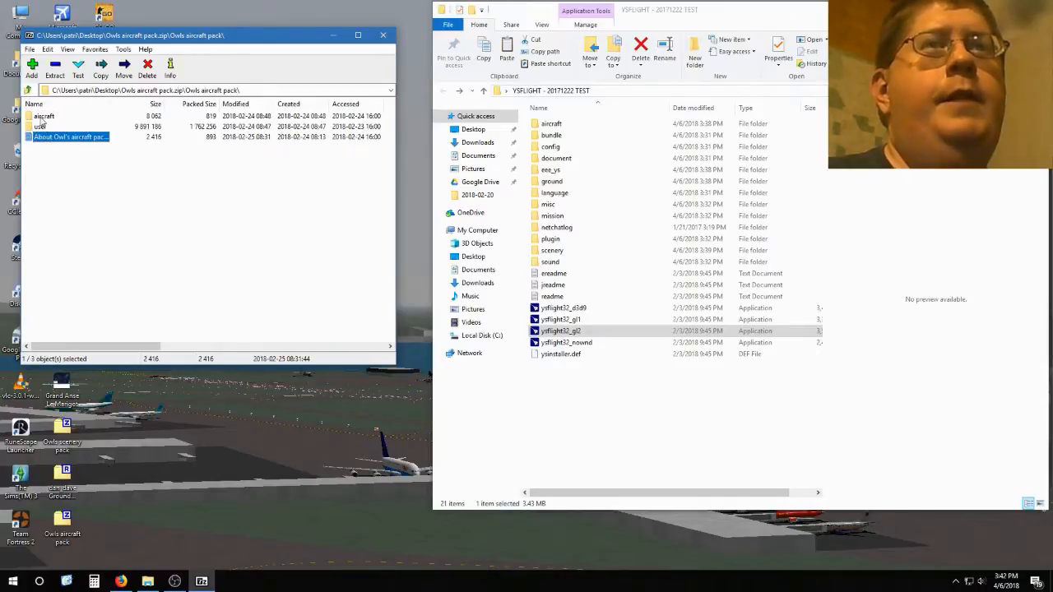
double_click(42, 115)
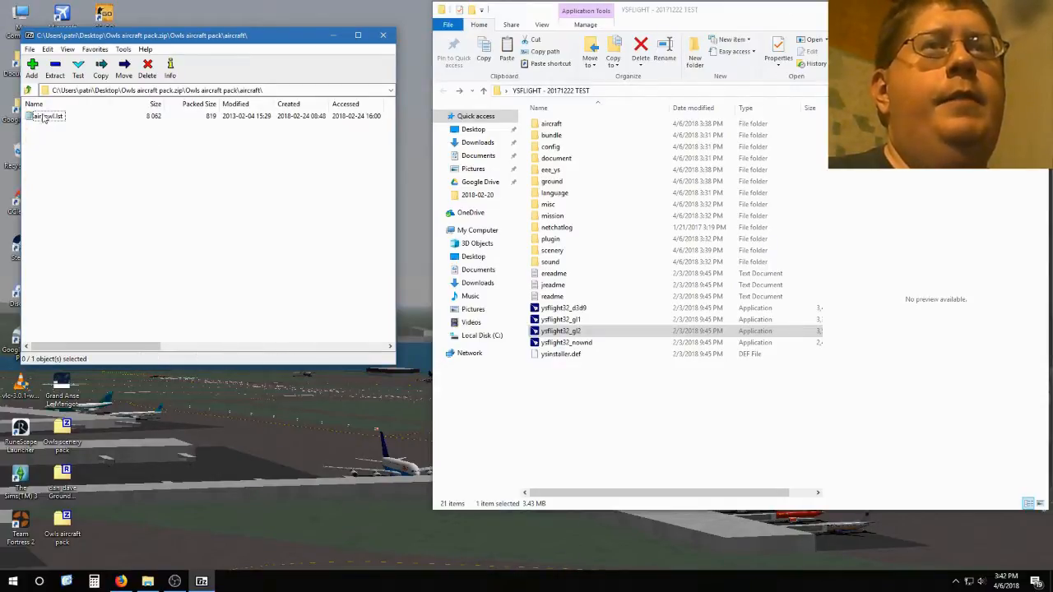
double_click(45, 116)
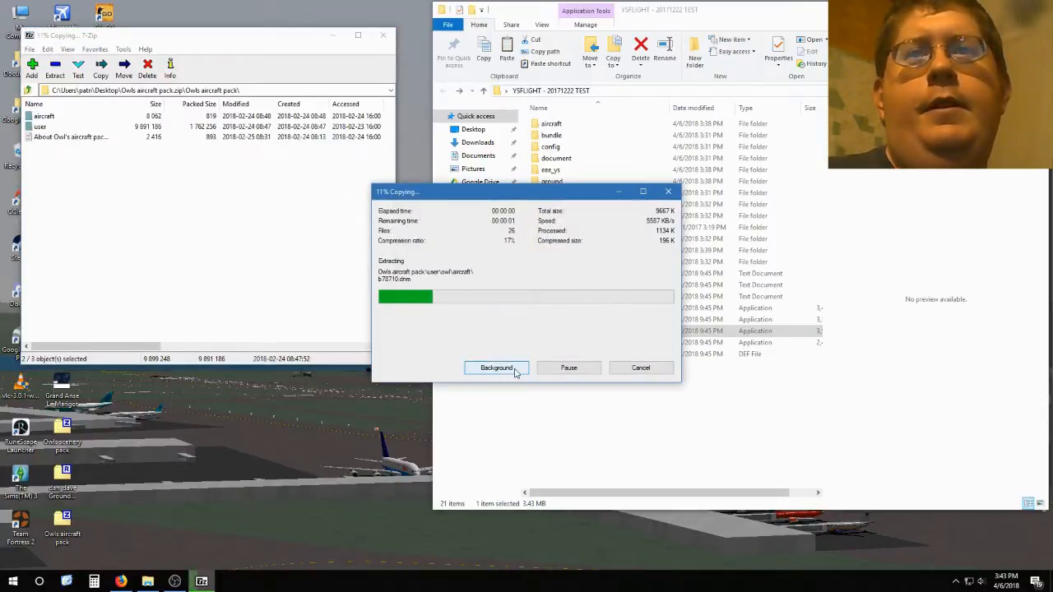
Let the Owl pack extraction finish in the background, then open air_owl.lst in Notepad.
click(496, 368)
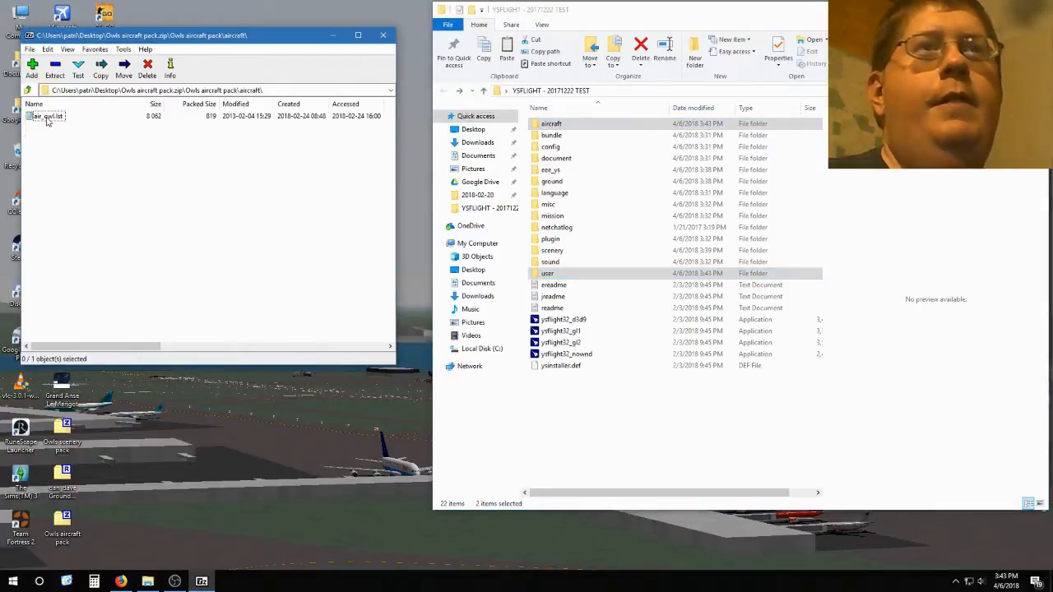
double_click(45, 116)
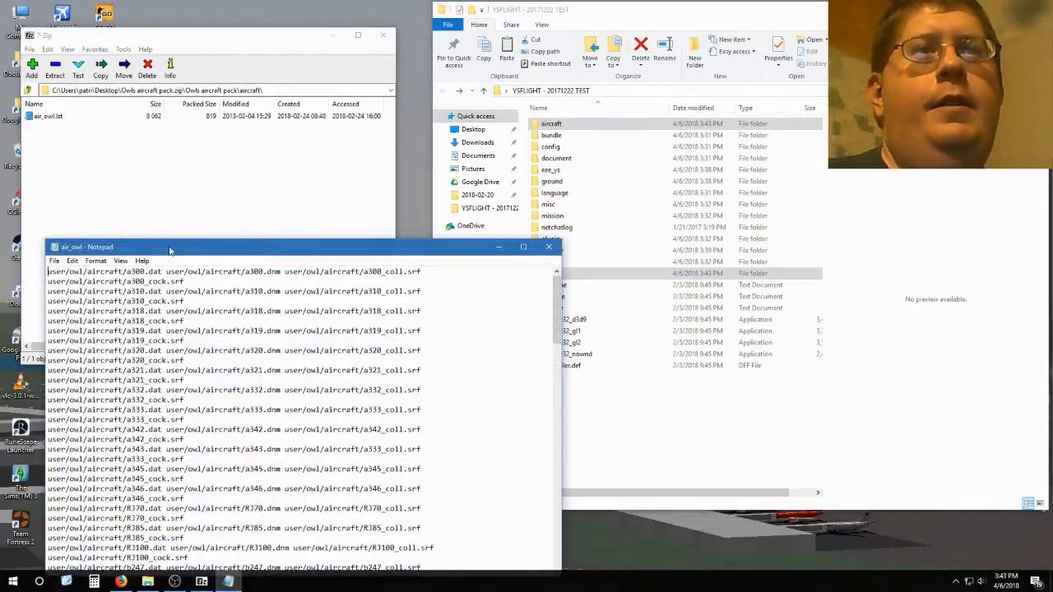